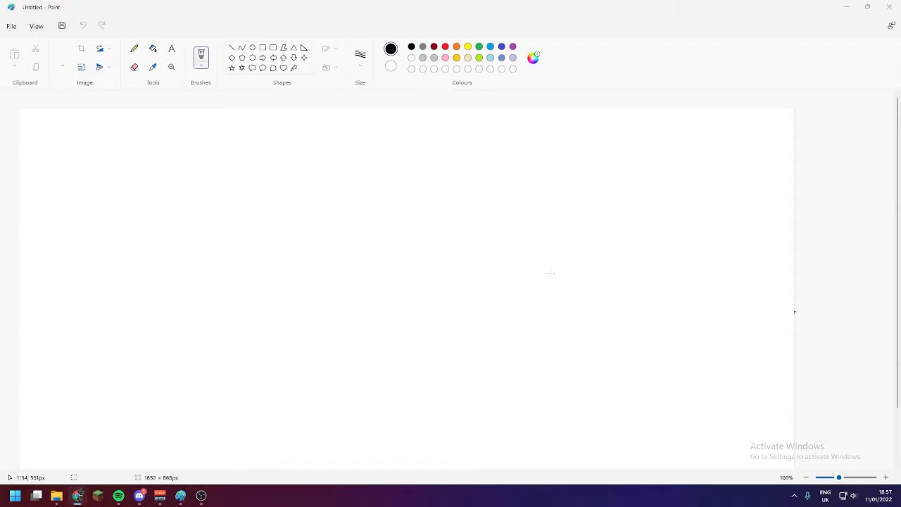
mouse_move(542, 266)
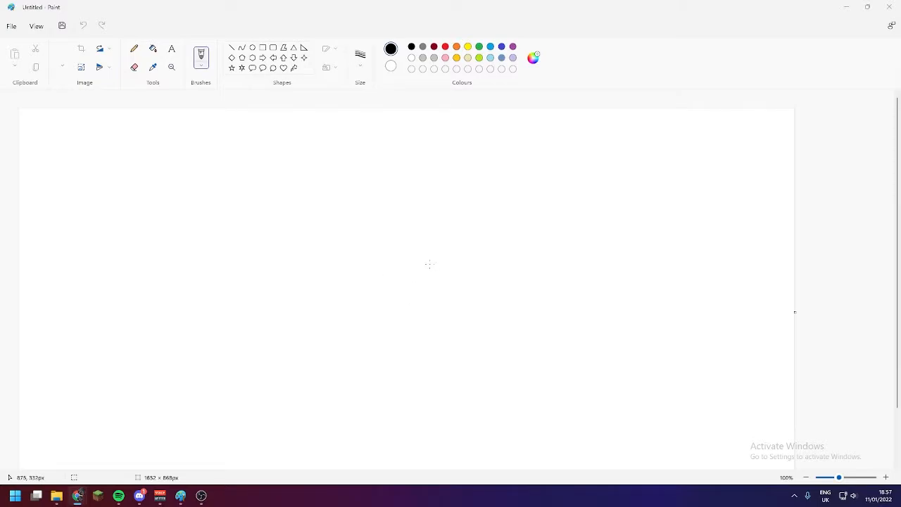
mouse_move(445, 255)
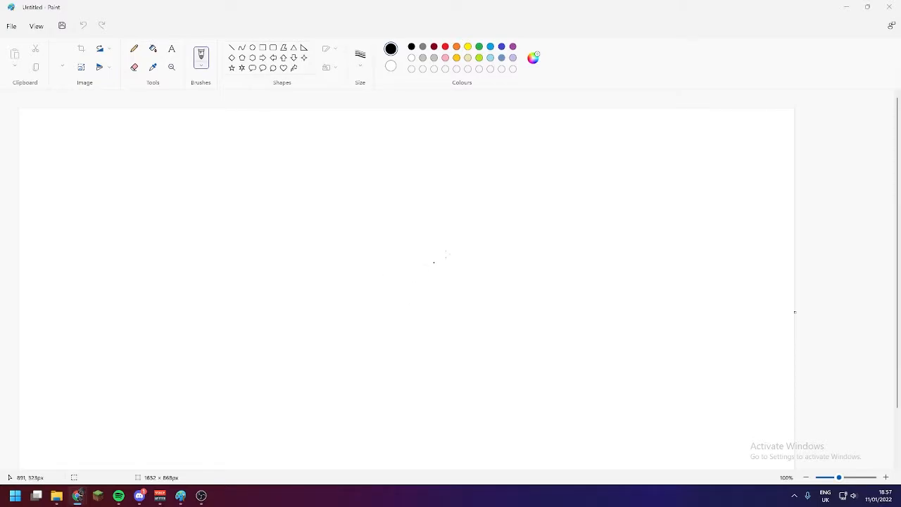
mouse_move(456, 100)
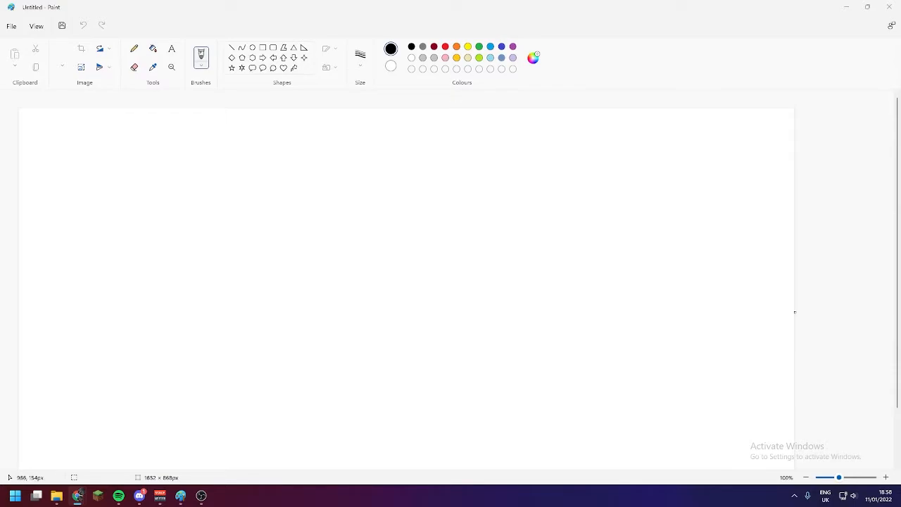
mouse_move(492, 162)
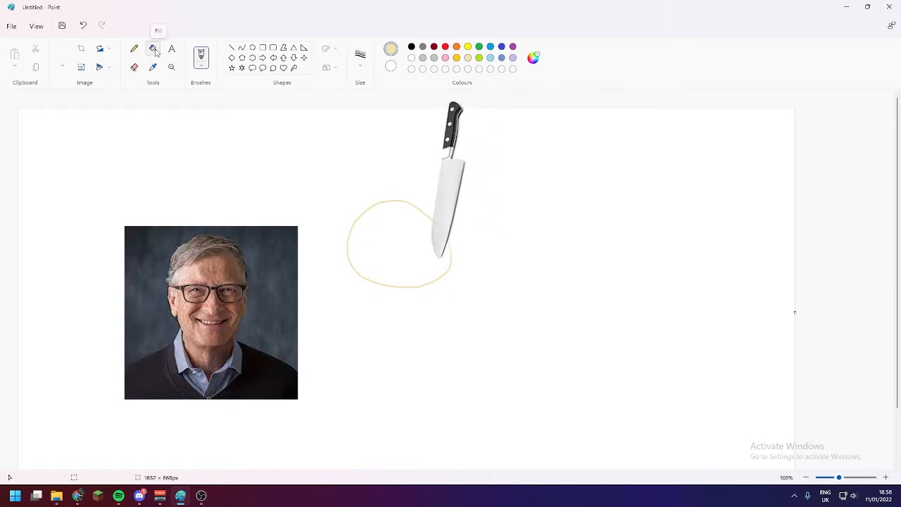
- Fill the brushed oval solid beige to form the head shape
click(389, 224)
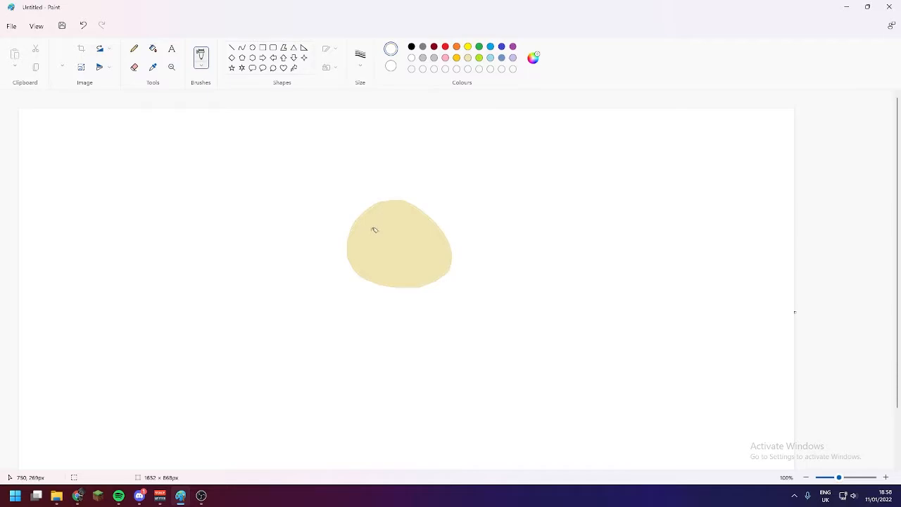
- Paint two white eyes on the head and dot a black pupil into each
click(375, 232)
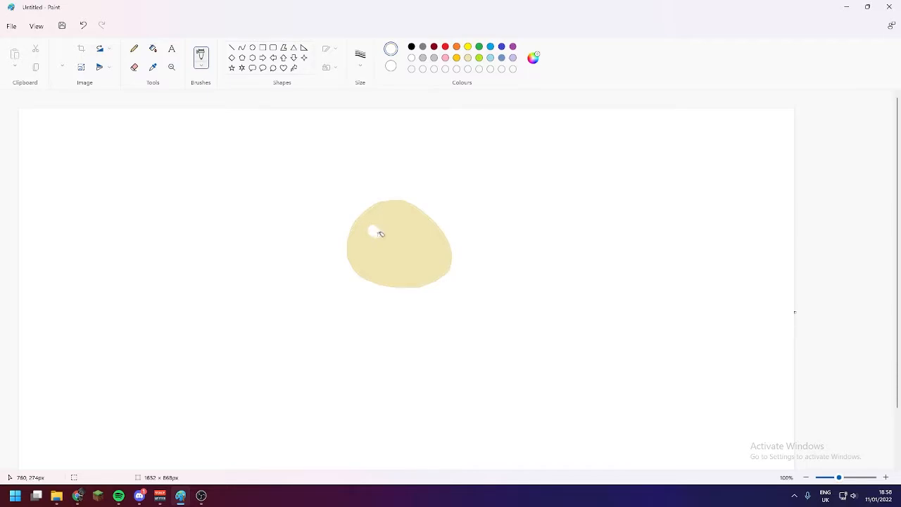
click(420, 233)
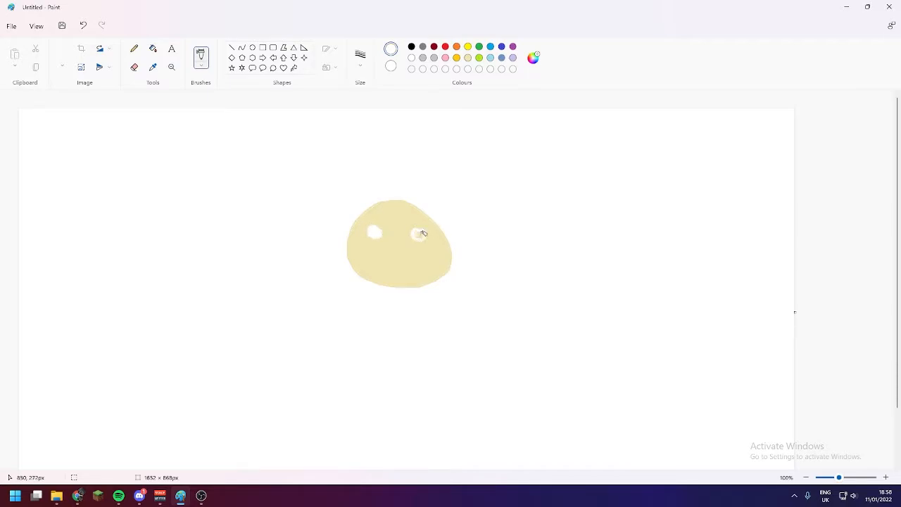
click(411, 46)
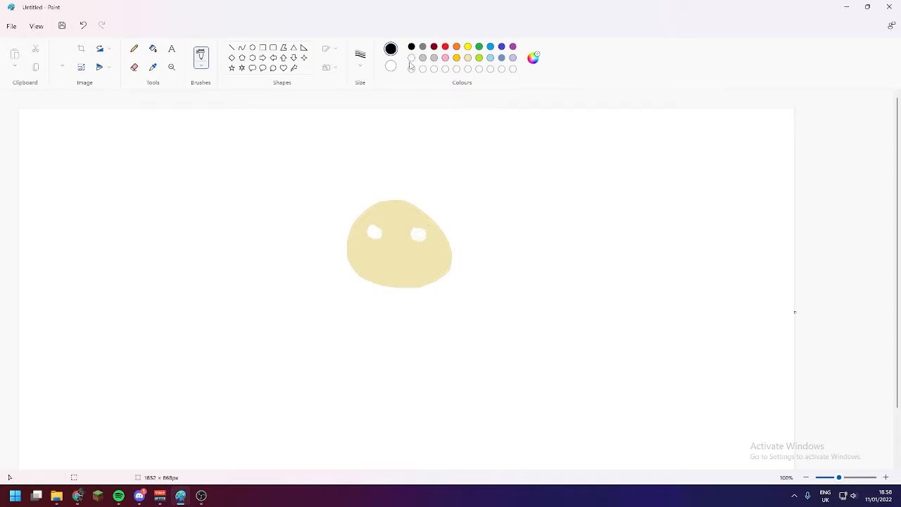
click(418, 233)
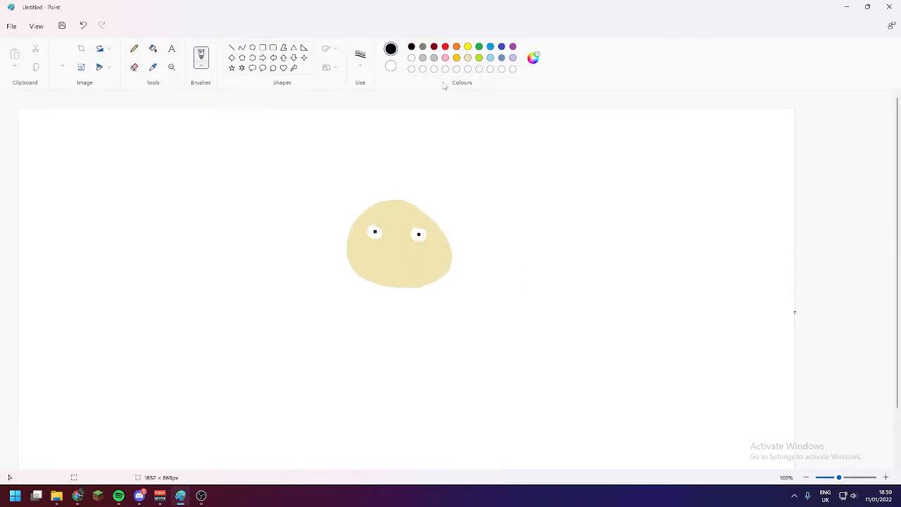
- Draw and fill a wide red grinning mouth across the face, with white teeth inside
click(411, 48)
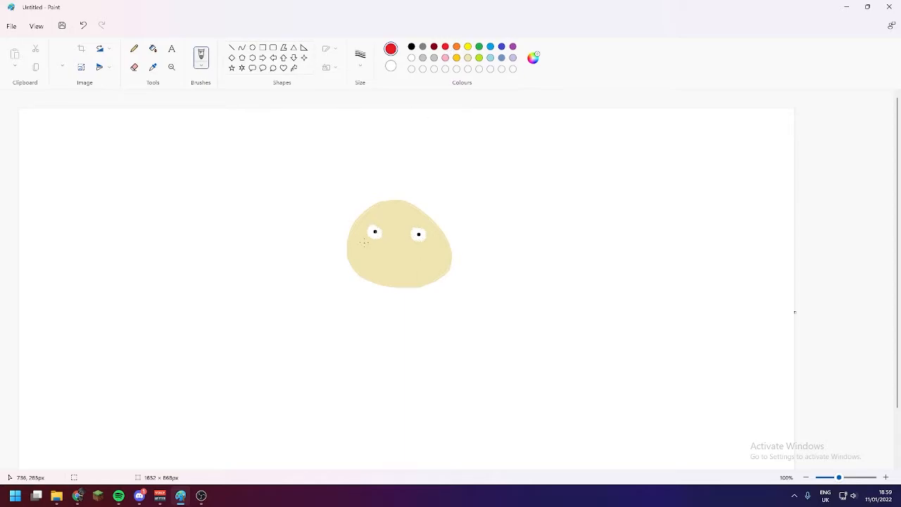
drag(363, 246, 435, 246)
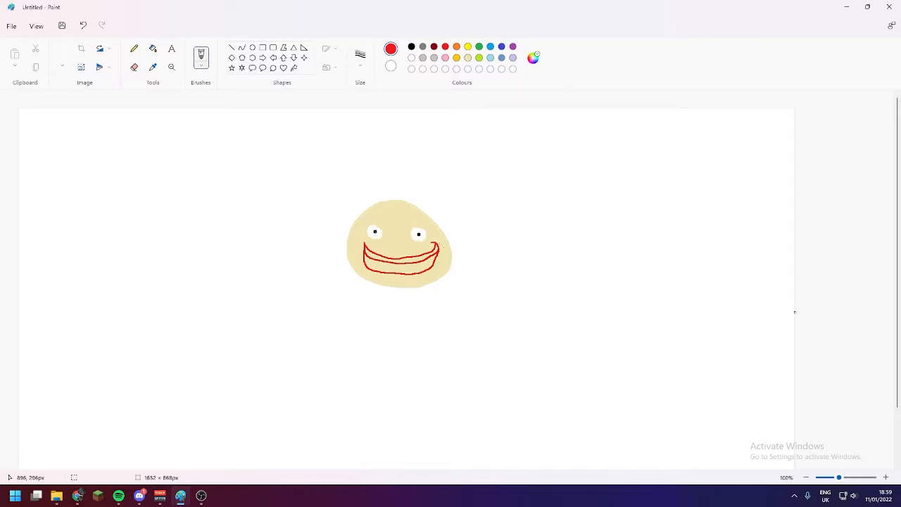
drag(359, 260, 439, 247)
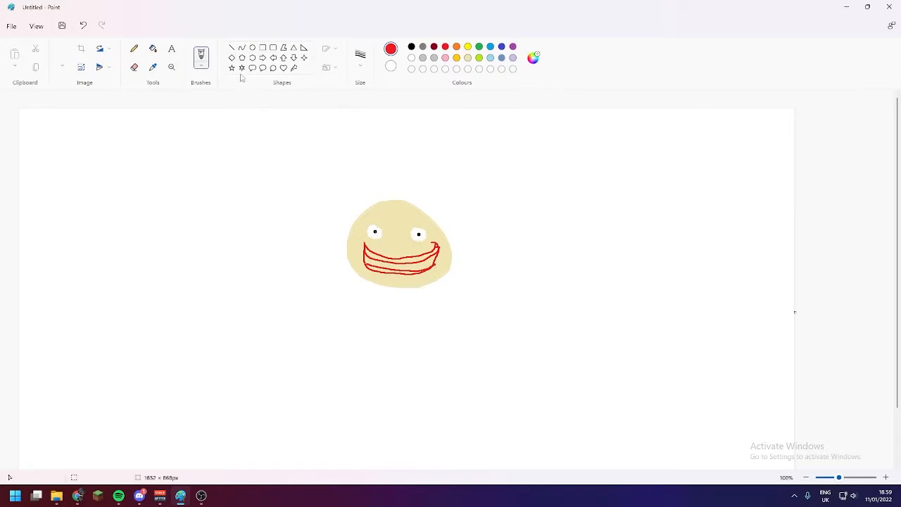
mouse_move(154, 62)
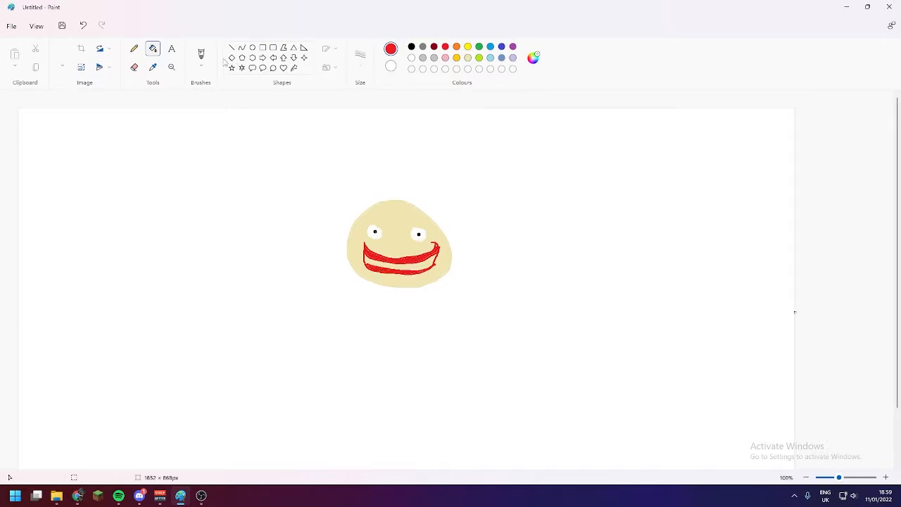
click(391, 48)
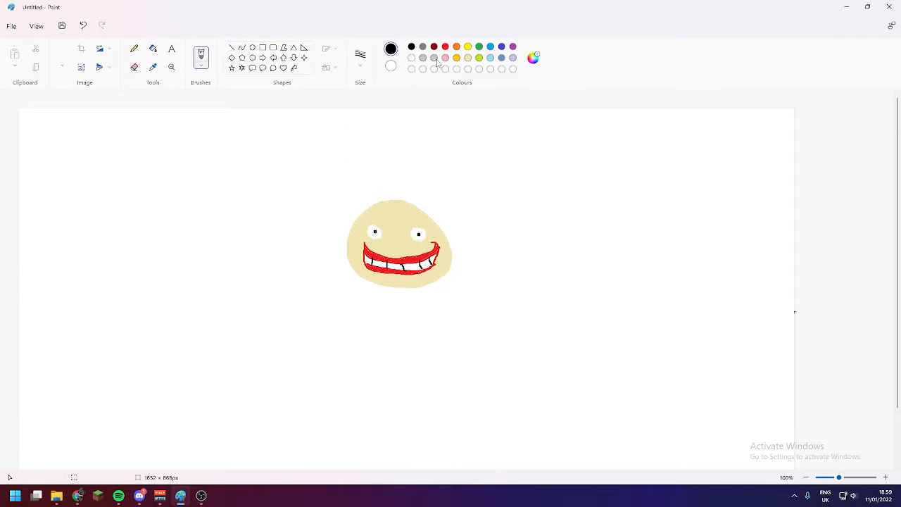
- Outline a brimmed hat on top of the head and fill it solid pink
click(445, 46)
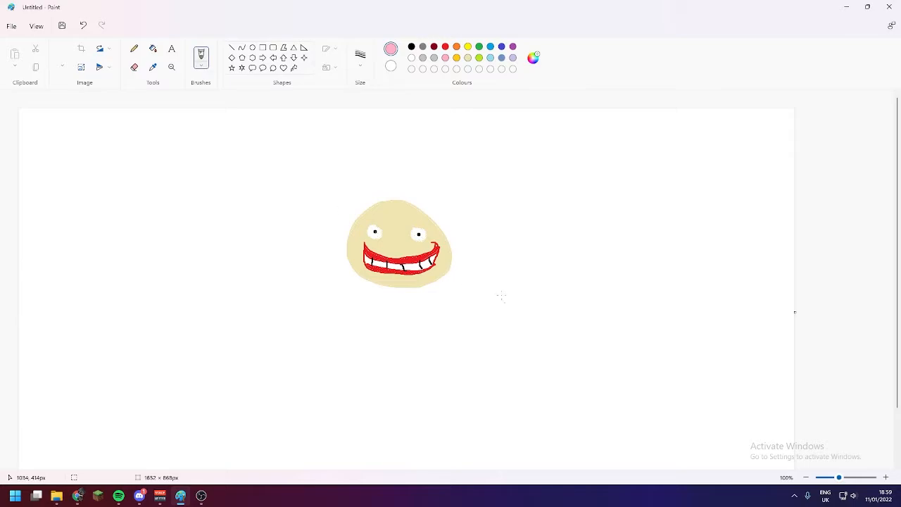
mouse_move(330, 213)
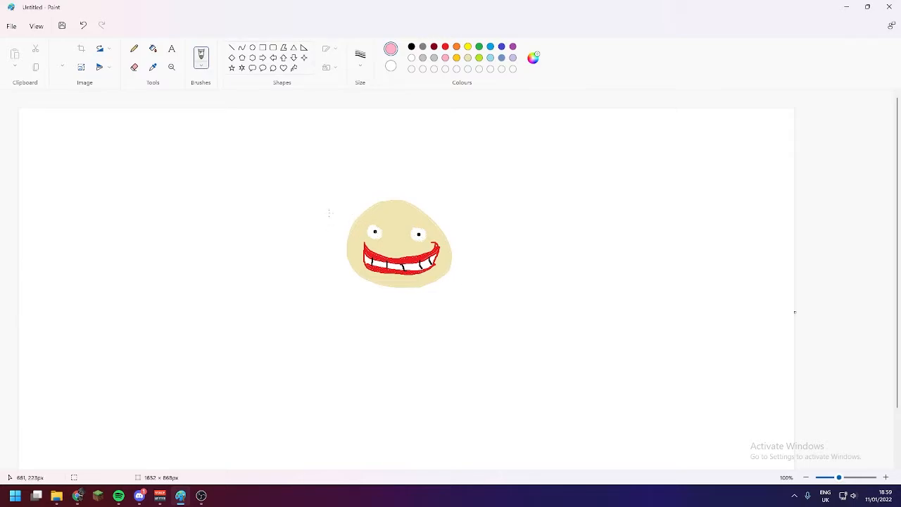
drag(324, 211, 437, 223)
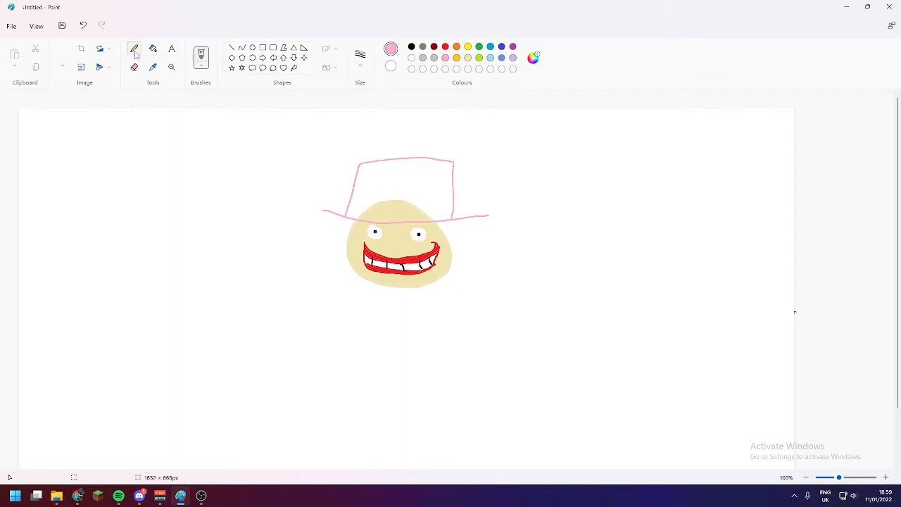
click(414, 203)
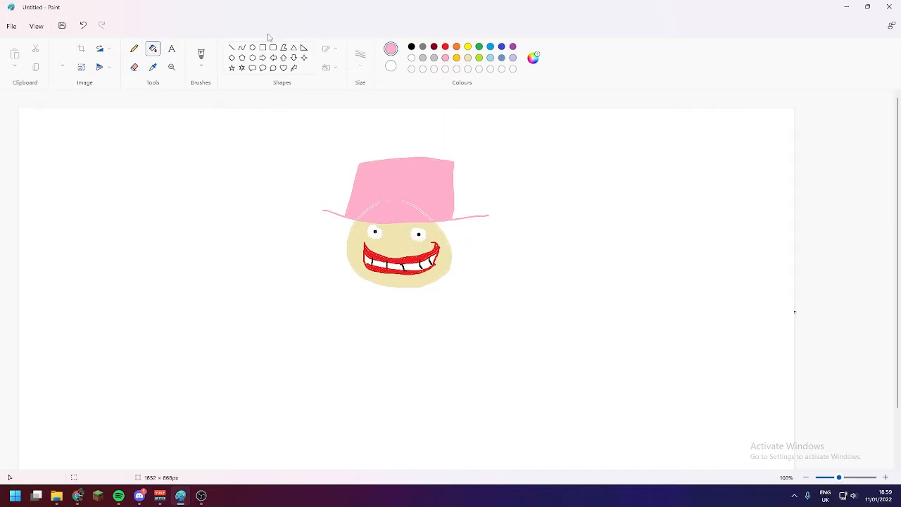
mouse_move(413, 106)
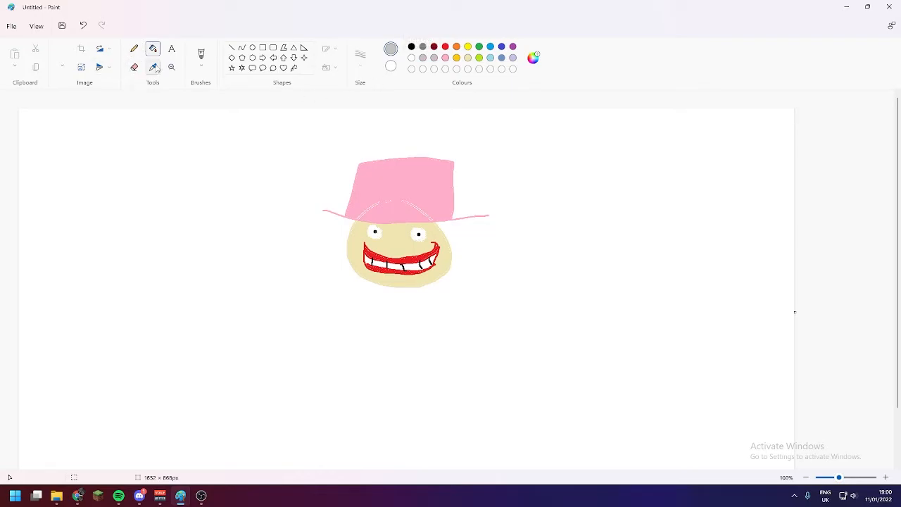
- Scribble grey curls on both sides of the head, then return to the beige skin colour
click(200, 63)
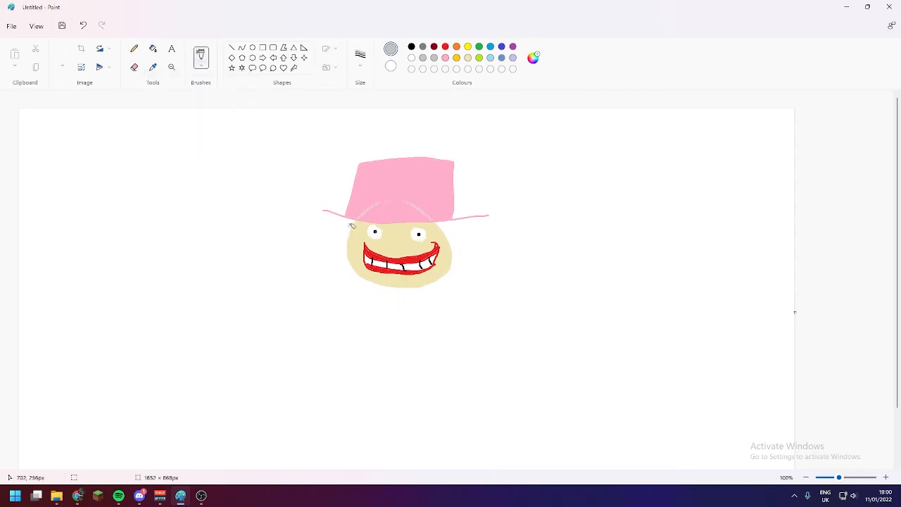
drag(345, 225, 335, 251)
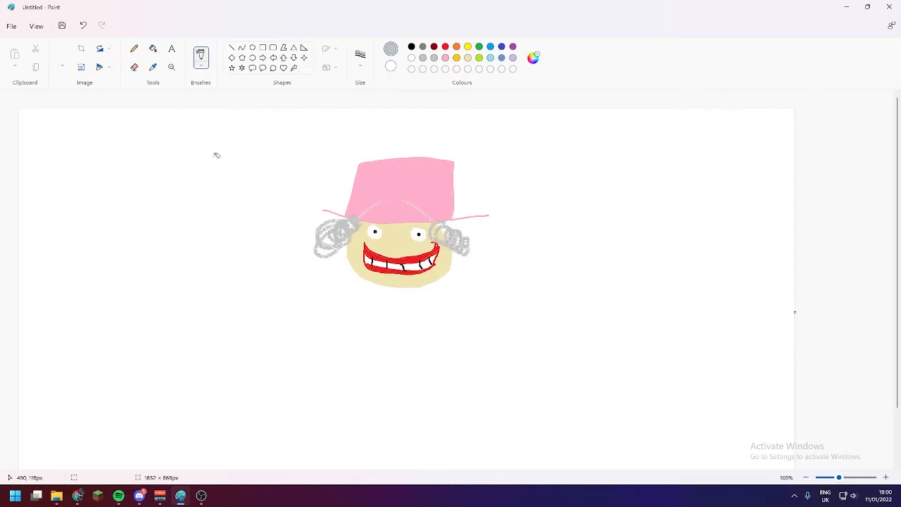
mouse_move(611, 148)
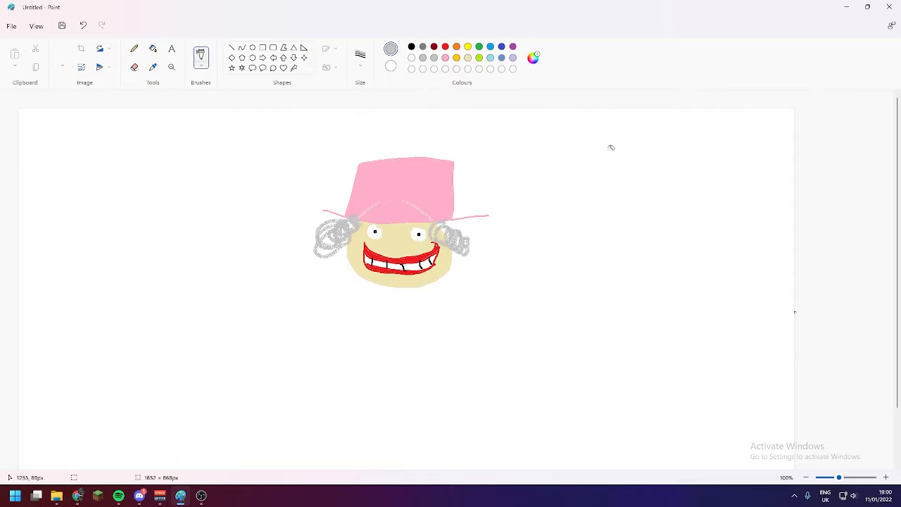
click(467, 57)
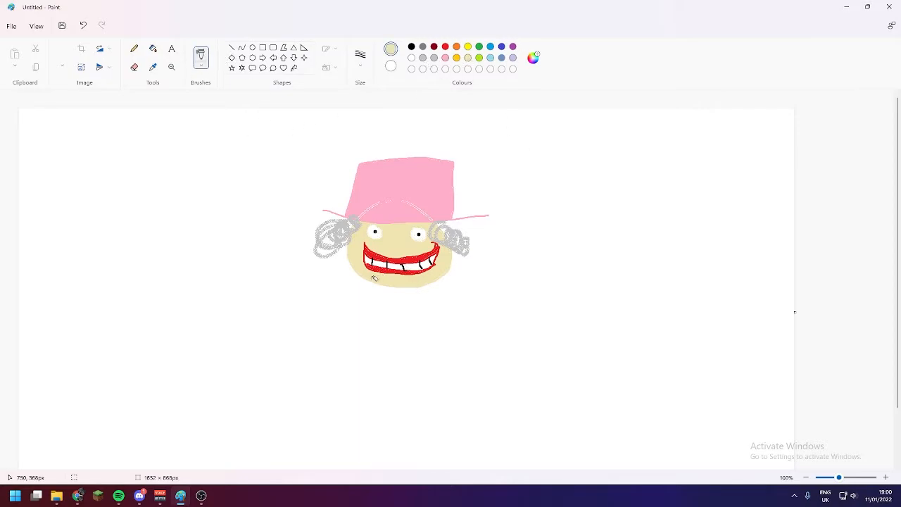
- Draw a beige neck outline beneath the chin as the figure's base
click(200, 60)
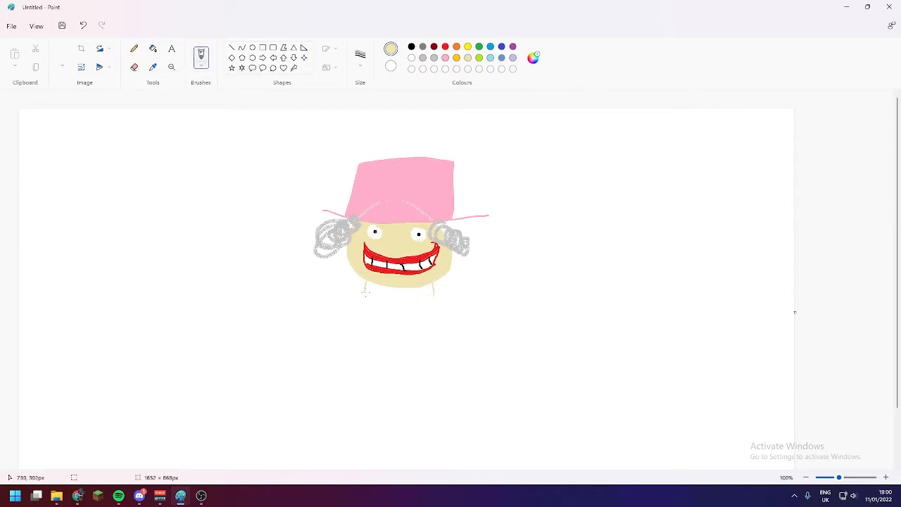
drag(366, 288, 436, 295)
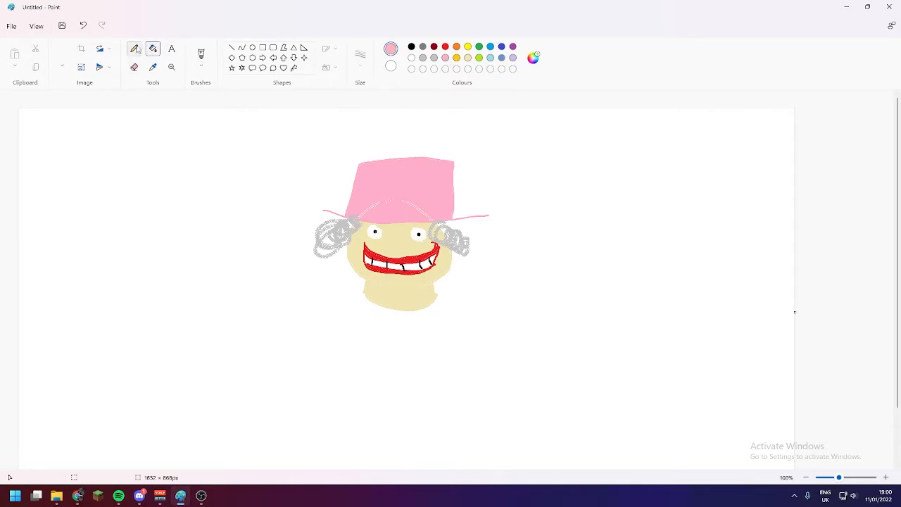
mouse_move(135, 47)
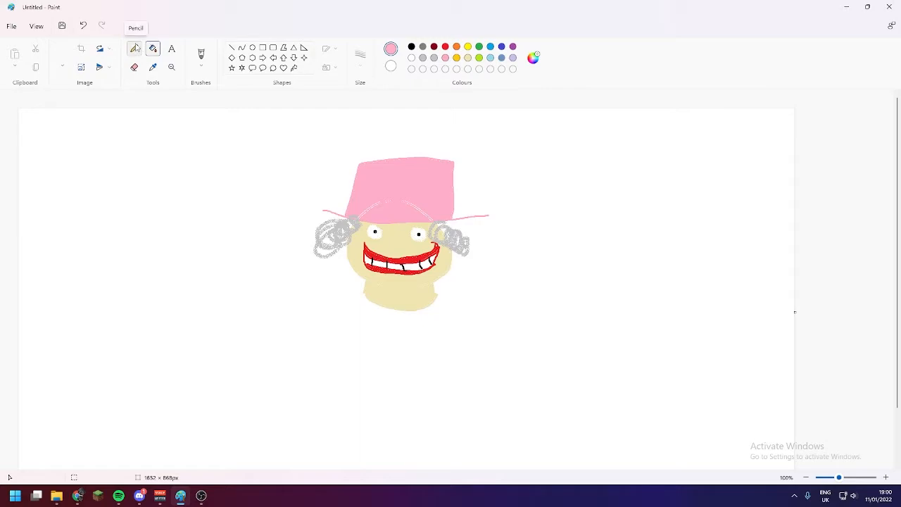
- Outline the pink jacket body with both outstretched sleeves down to the cuffs
click(134, 48)
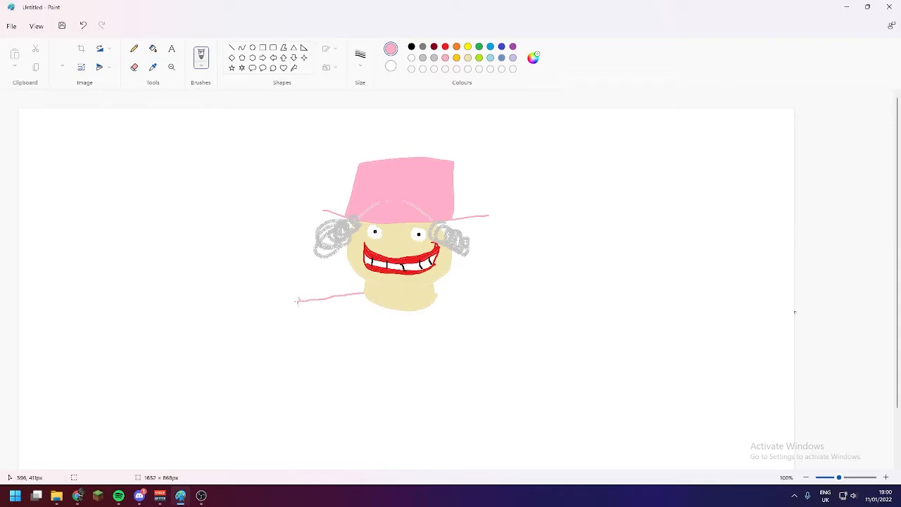
drag(299, 301, 247, 378)
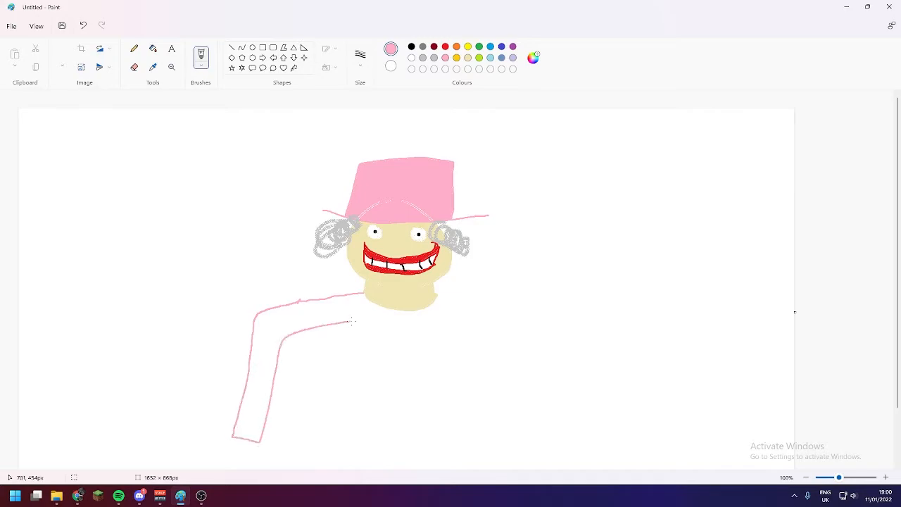
drag(361, 318, 392, 448)
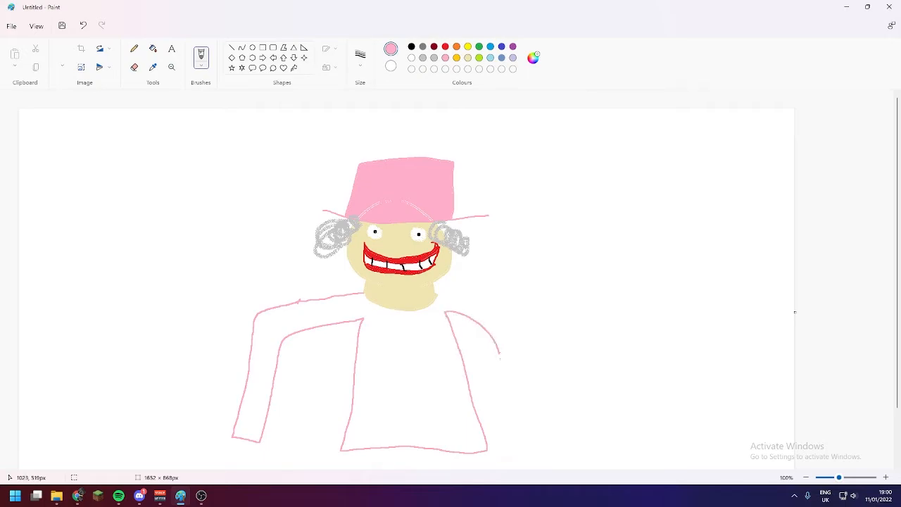
drag(461, 296, 546, 405)
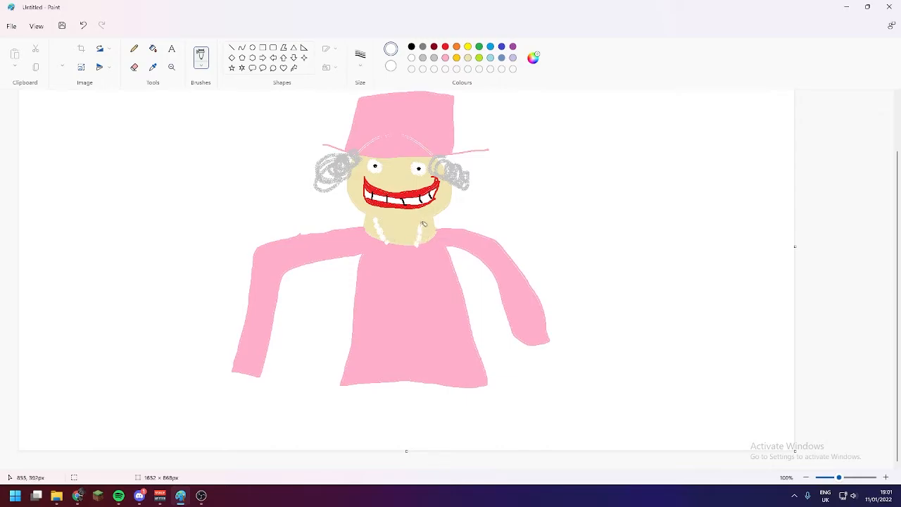
mouse_move(473, 297)
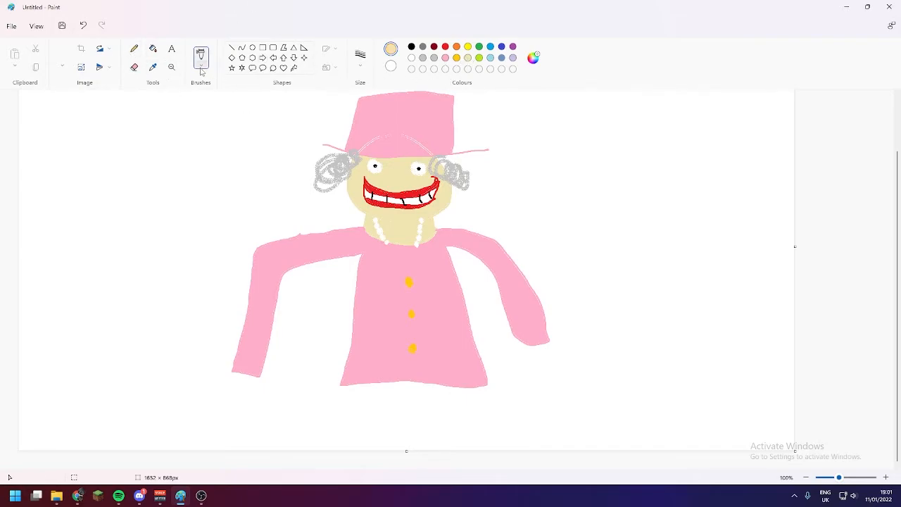
click(200, 60)
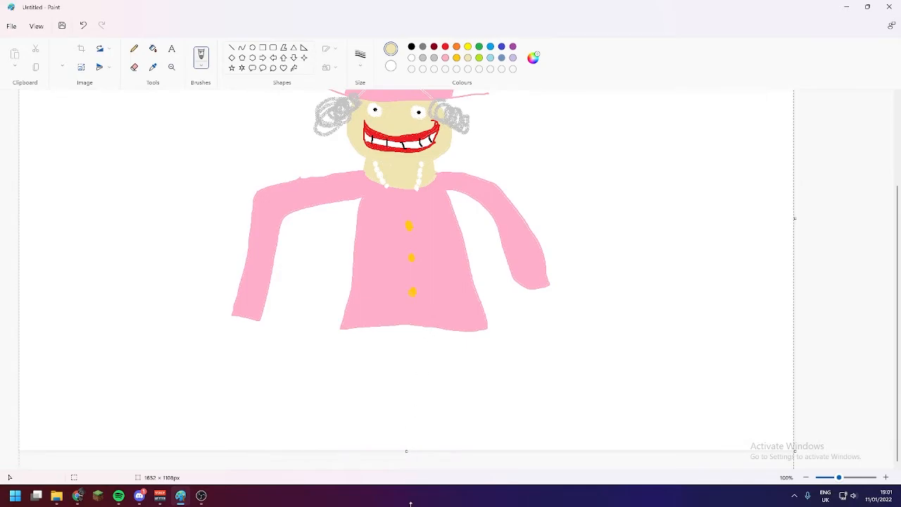
- Outline both legs with feet below the jacket and fill them solid beige
scroll(down, 3)
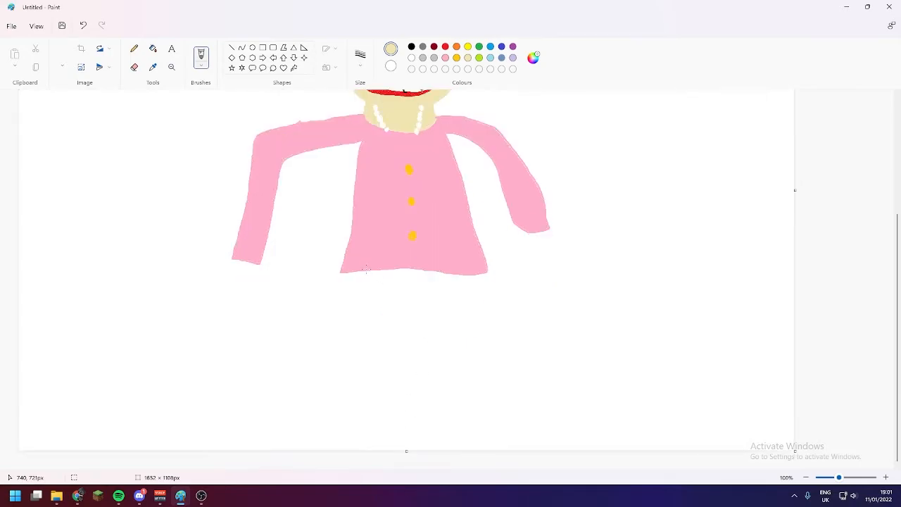
drag(366, 267, 335, 317)
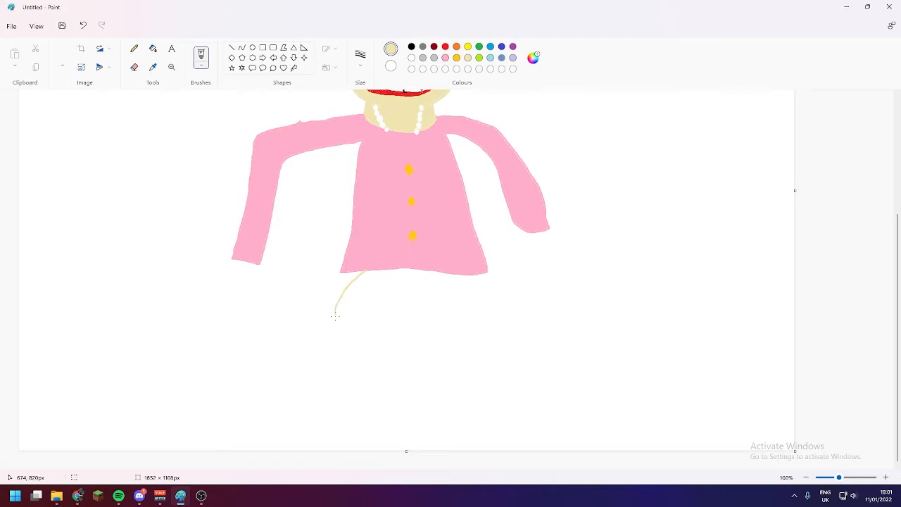
drag(335, 313, 333, 419)
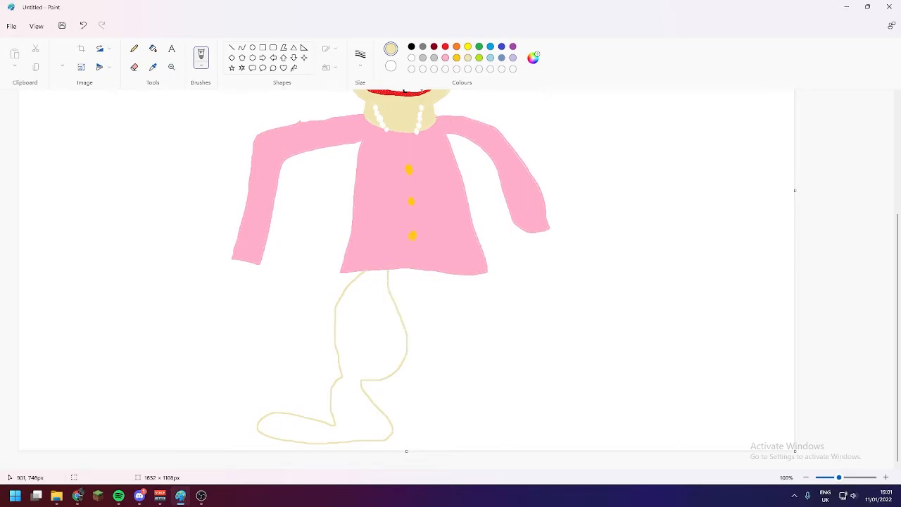
drag(442, 273, 443, 366)
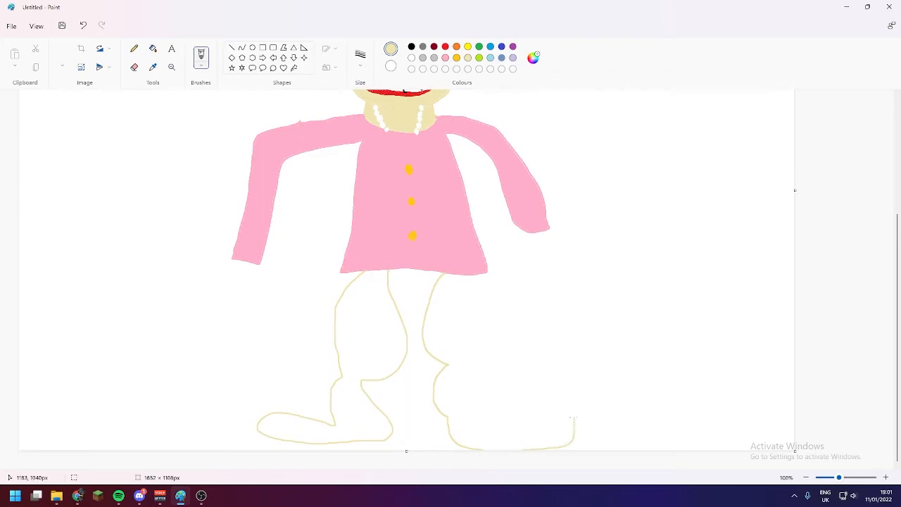
drag(481, 282, 574, 415)
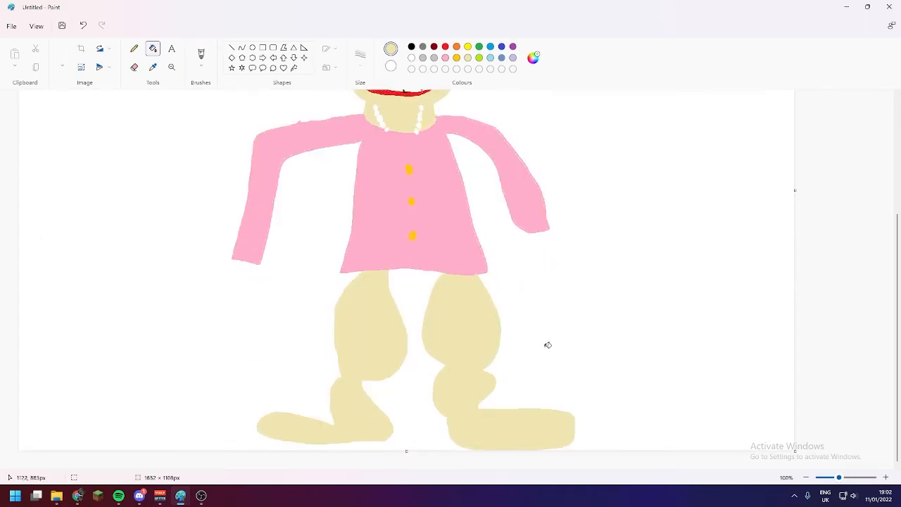
- Mark the ankles in black and fill the feet black as shoes
click(411, 46)
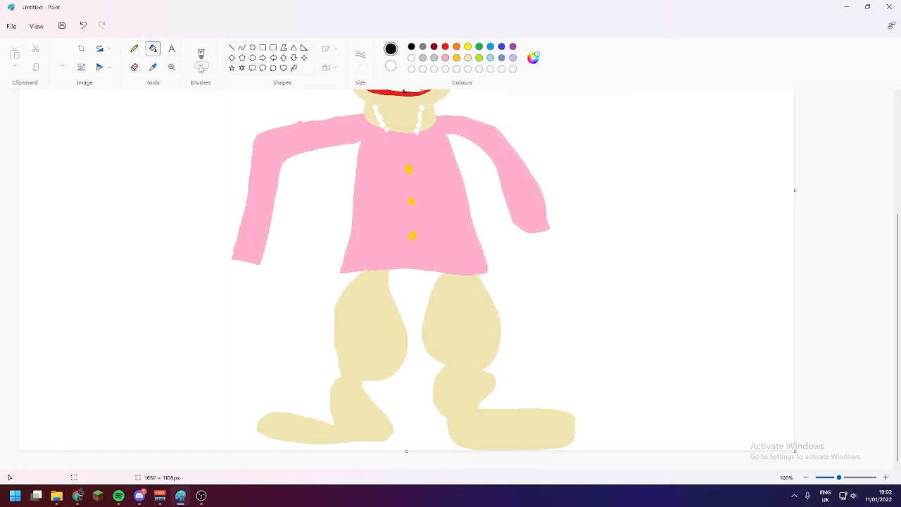
click(199, 57)
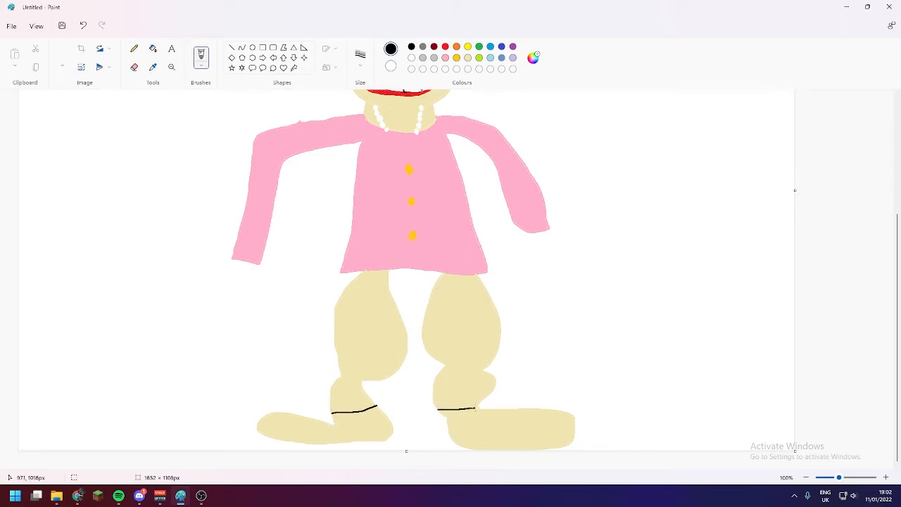
drag(461, 408, 450, 437)
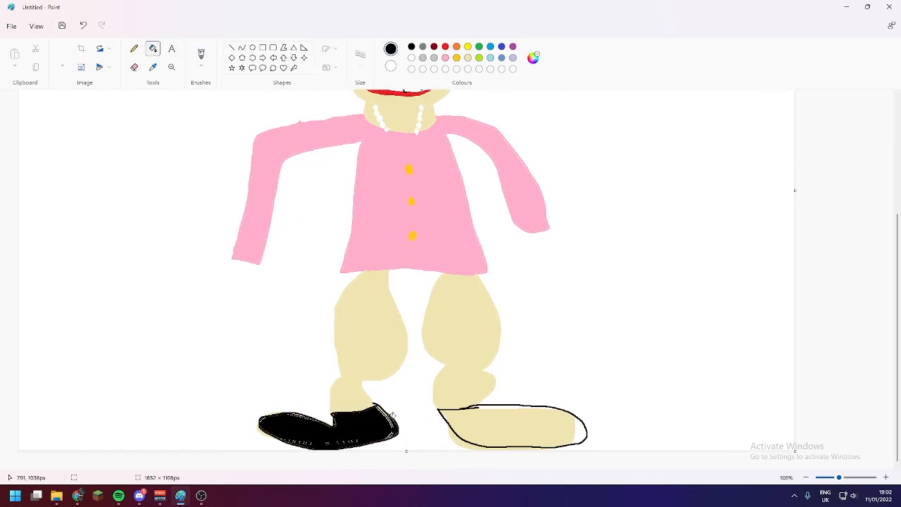
click(510, 425)
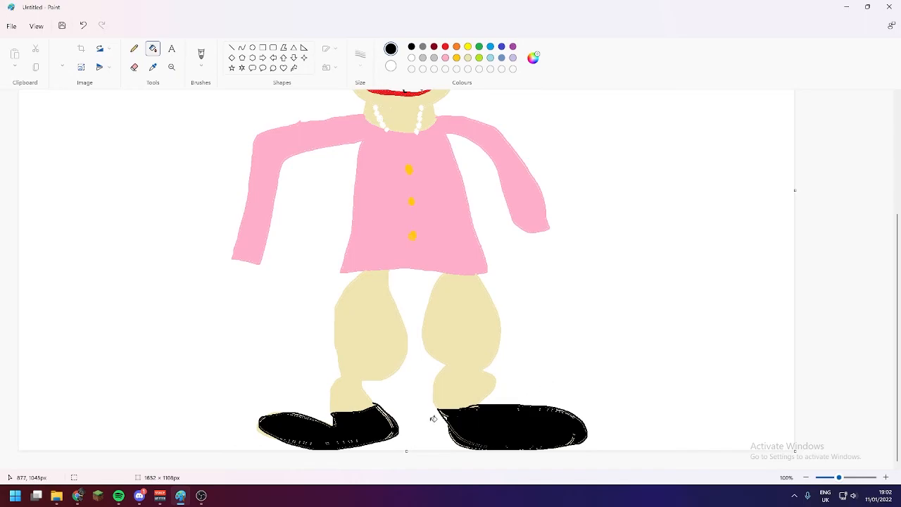
mouse_move(529, 383)
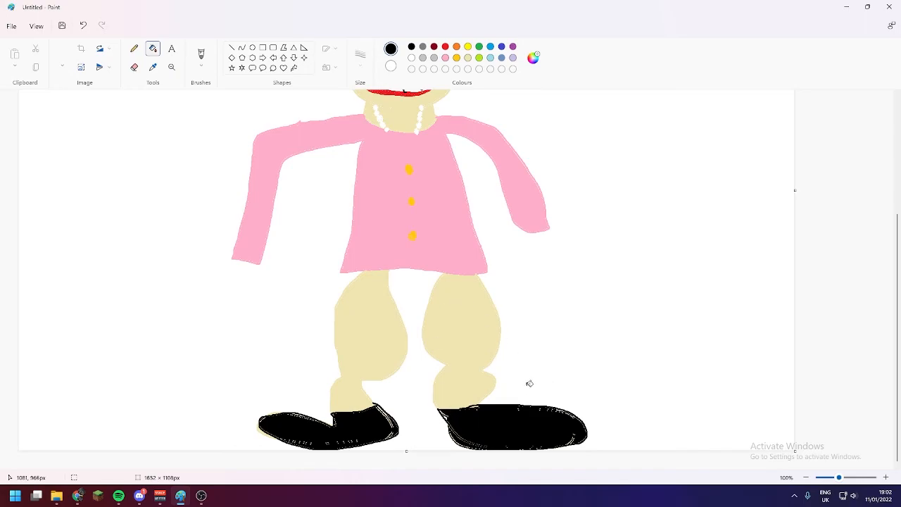
mouse_move(345, 131)
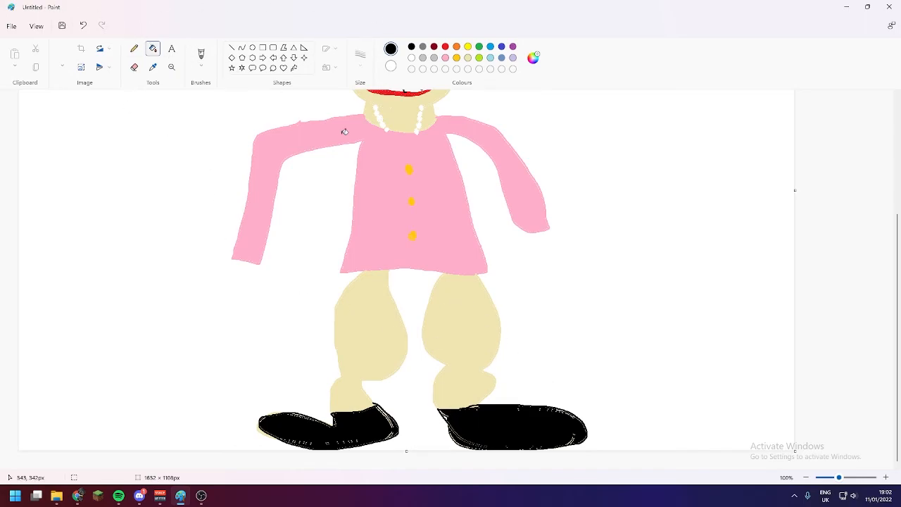
click(805, 477)
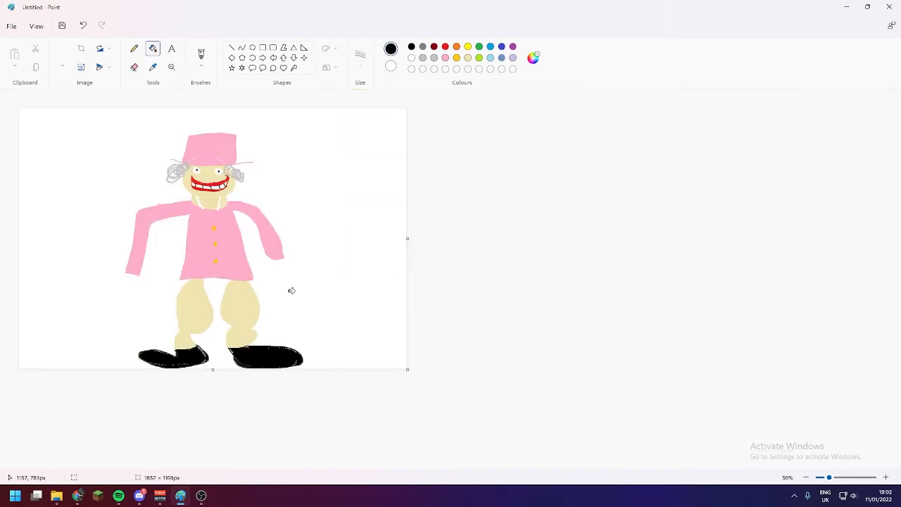
mouse_move(318, 455)
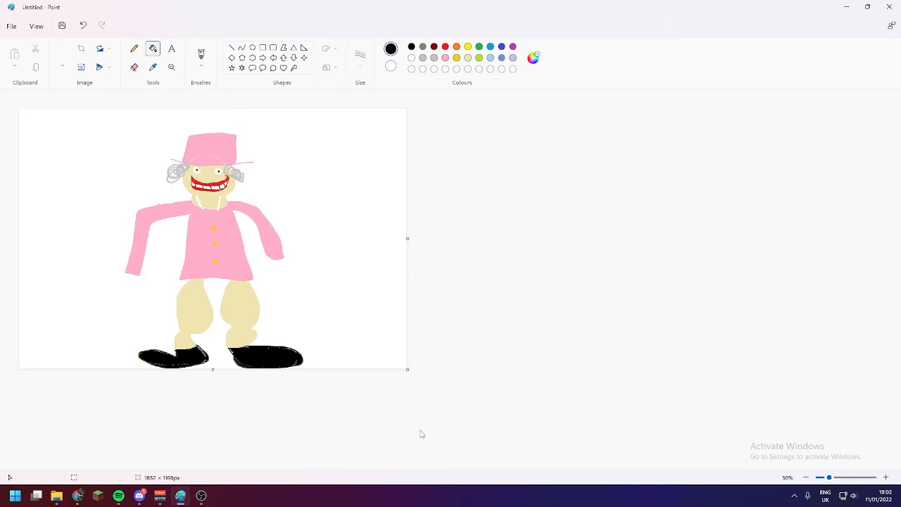
mouse_move(334, 331)
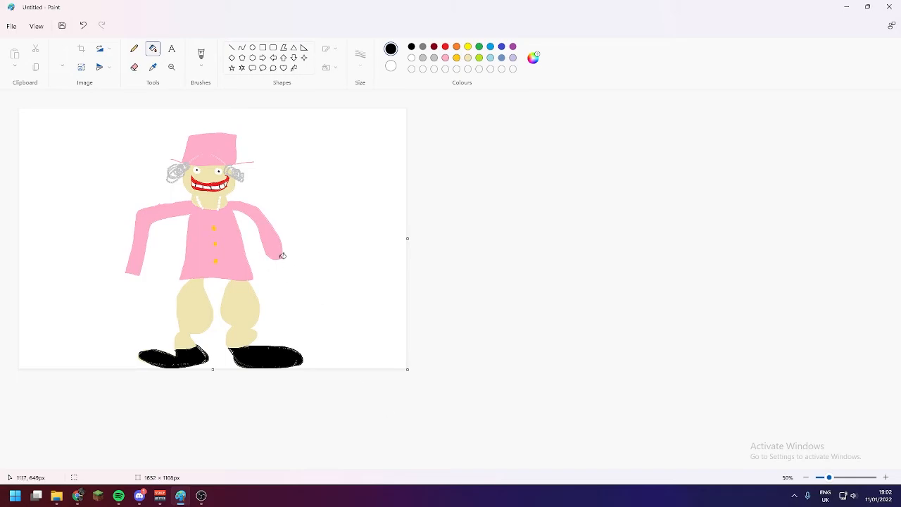
mouse_move(283, 266)
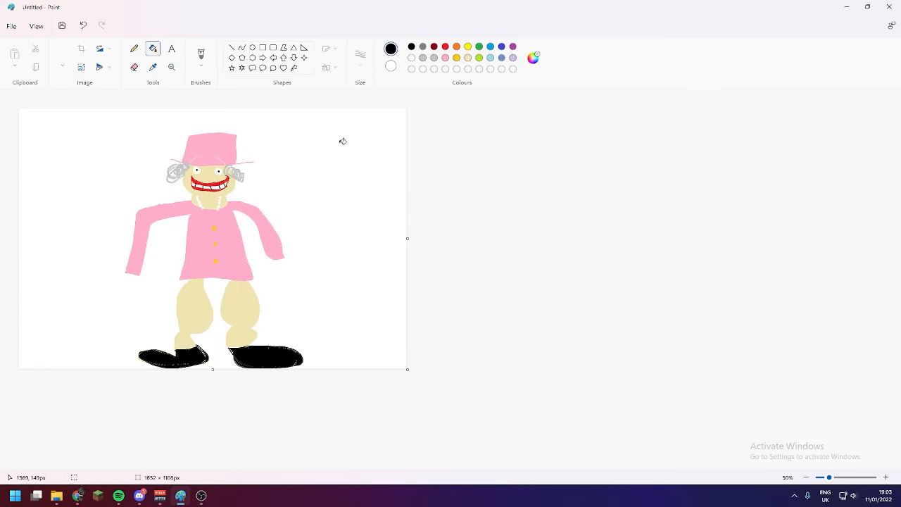
mouse_move(332, 143)
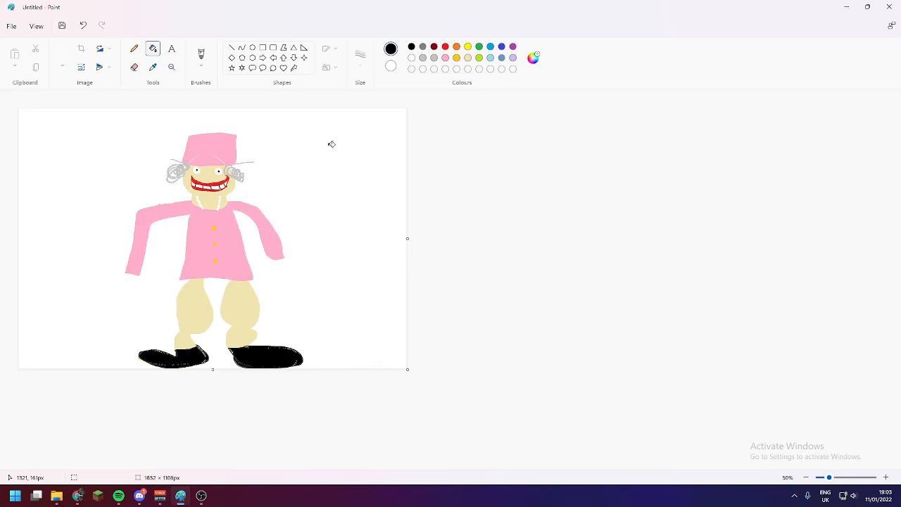
mouse_move(489, 198)
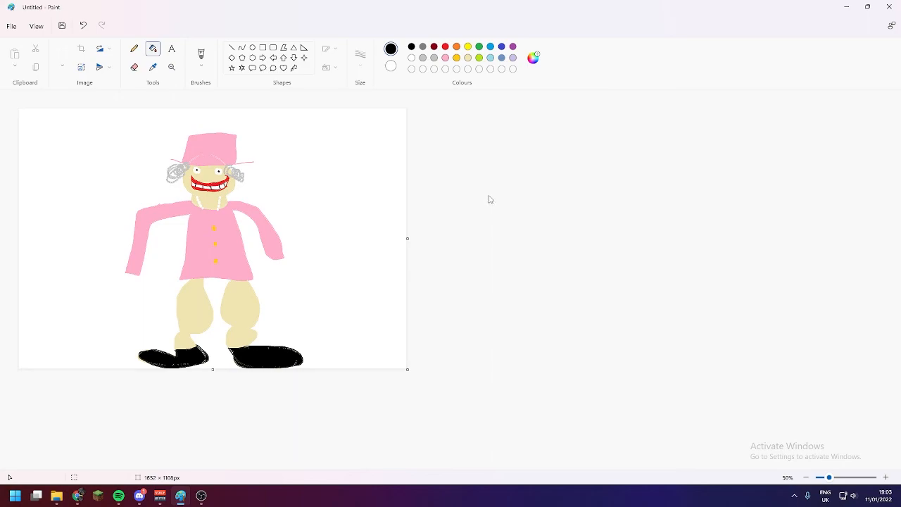
mouse_move(412, 270)
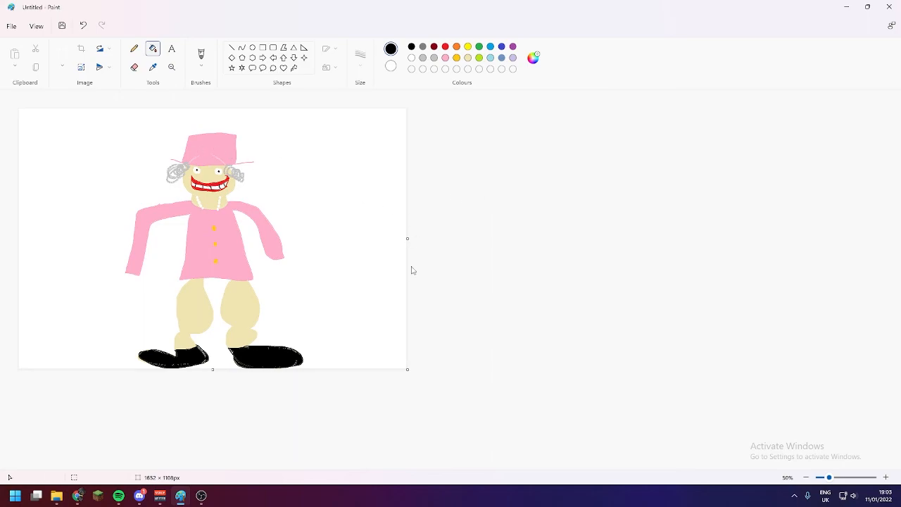
mouse_move(407, 237)
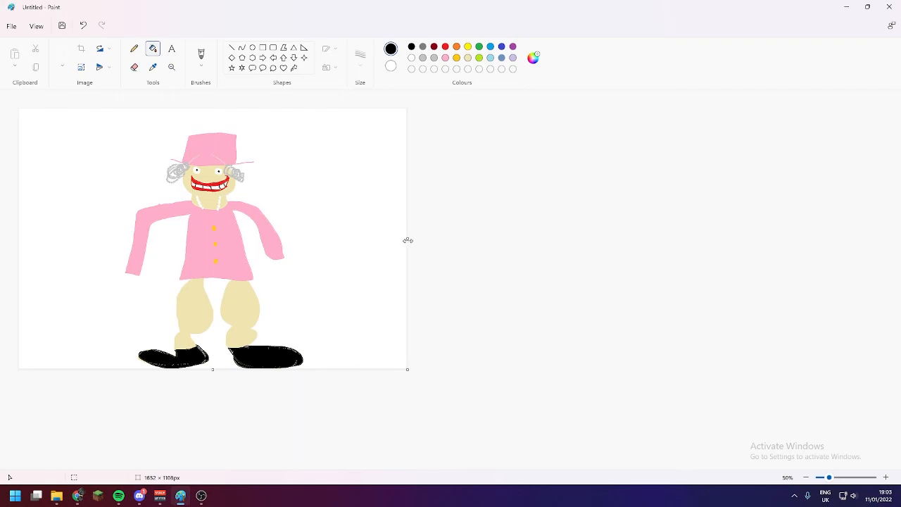
mouse_move(405, 237)
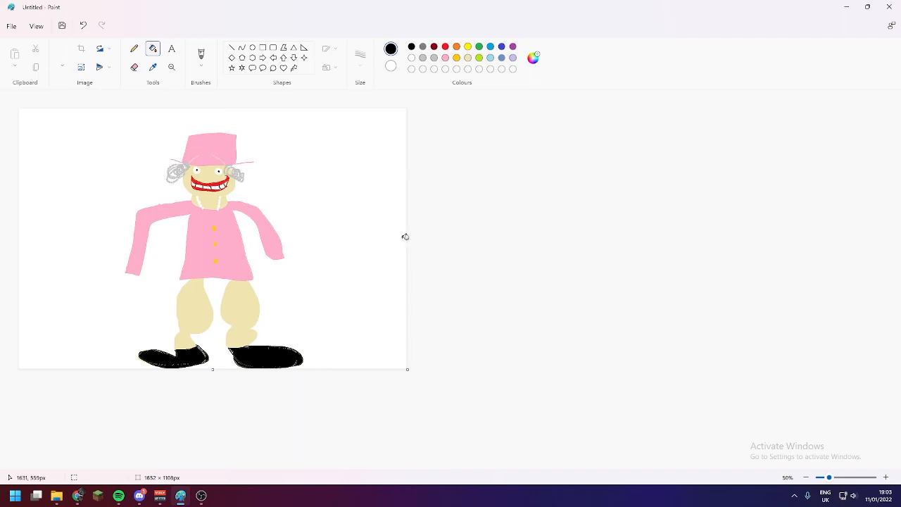